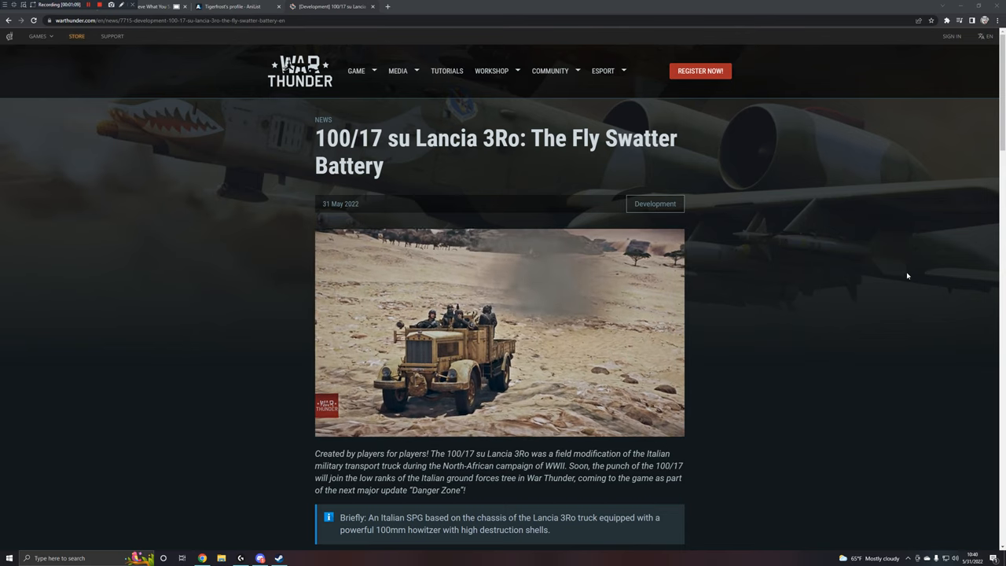
Step: Scroll the Lancia 3Ro article past the header and intro to the Features list and History panel
scroll(down, 3)
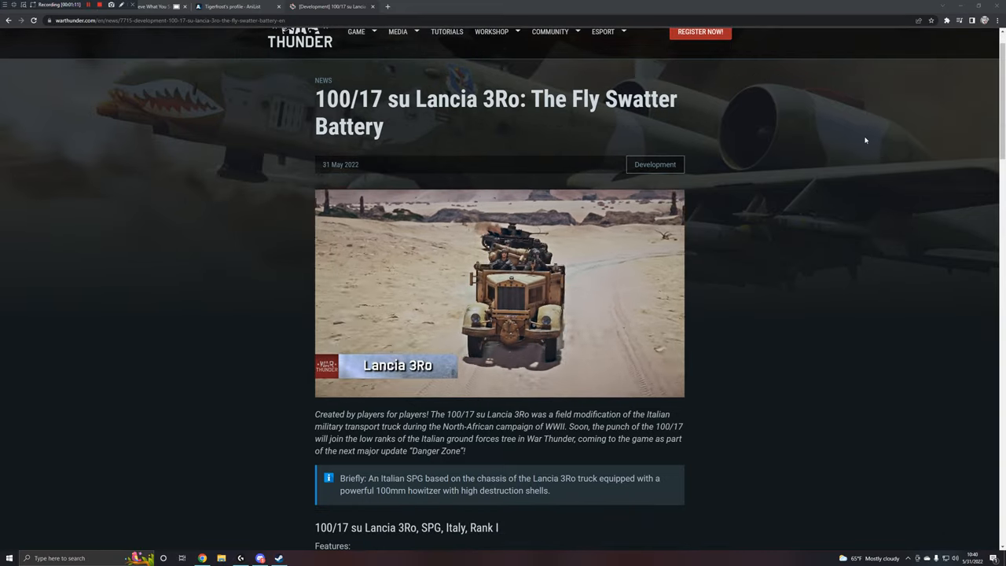
scroll(down, 3)
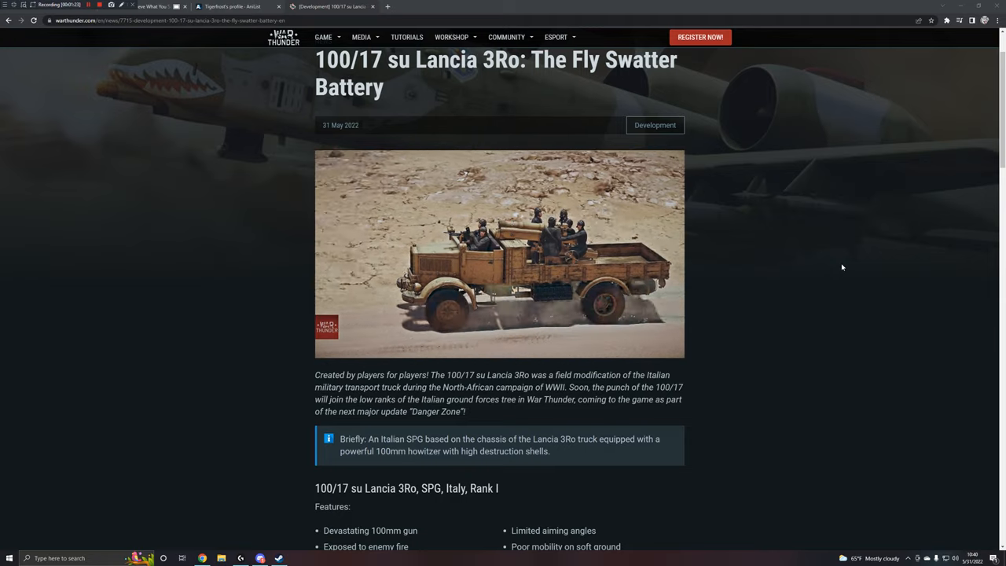
scroll(down, 3)
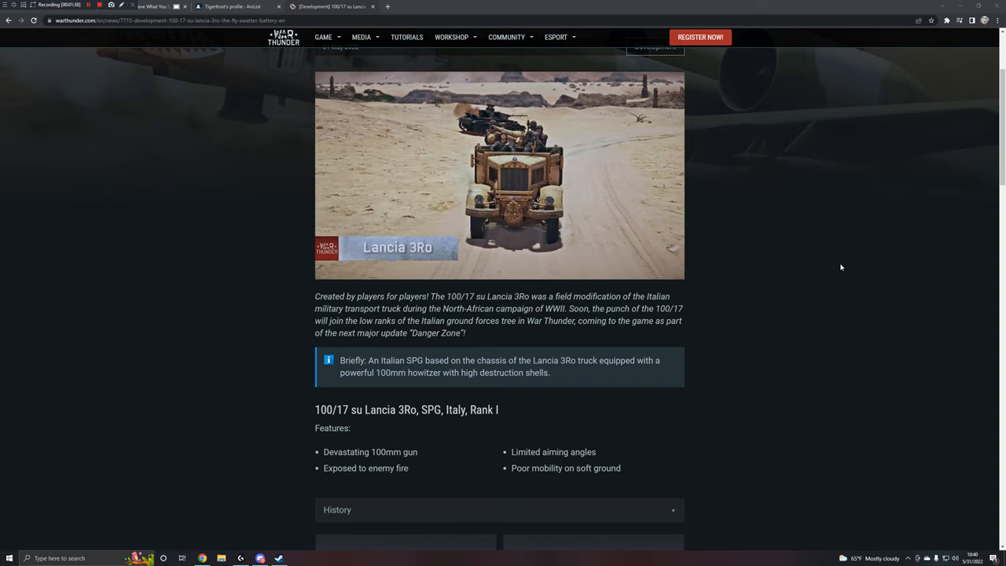
Step: Expand the History section to read about the Italian army's 1941–1943 use of the vehicle
click(498, 173)
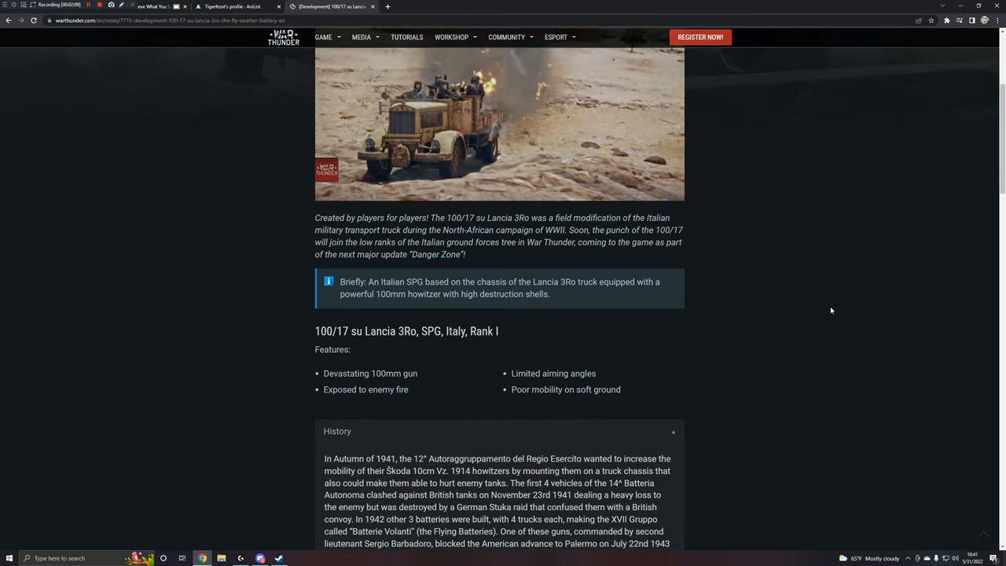
scroll(down, 3)
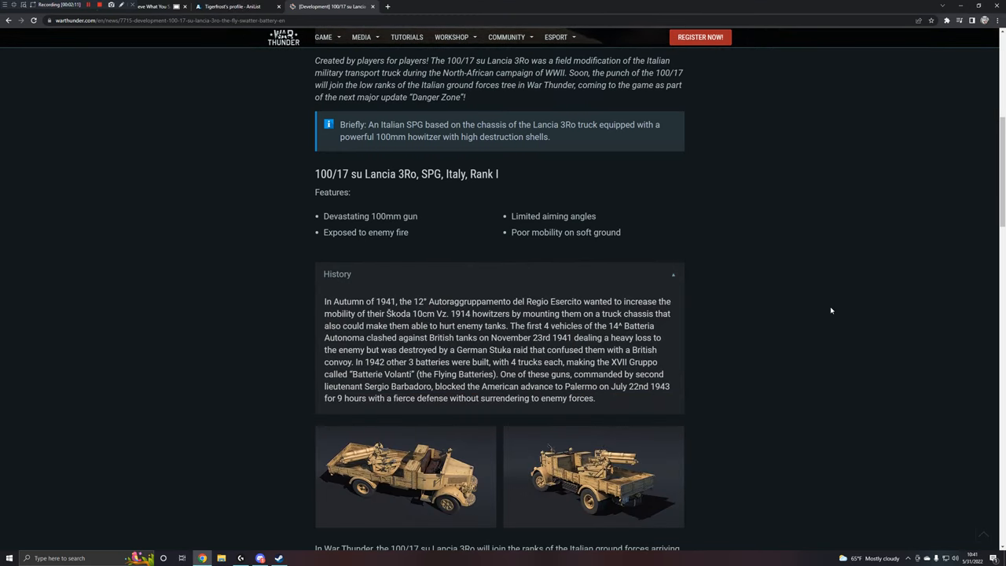
click(406, 476)
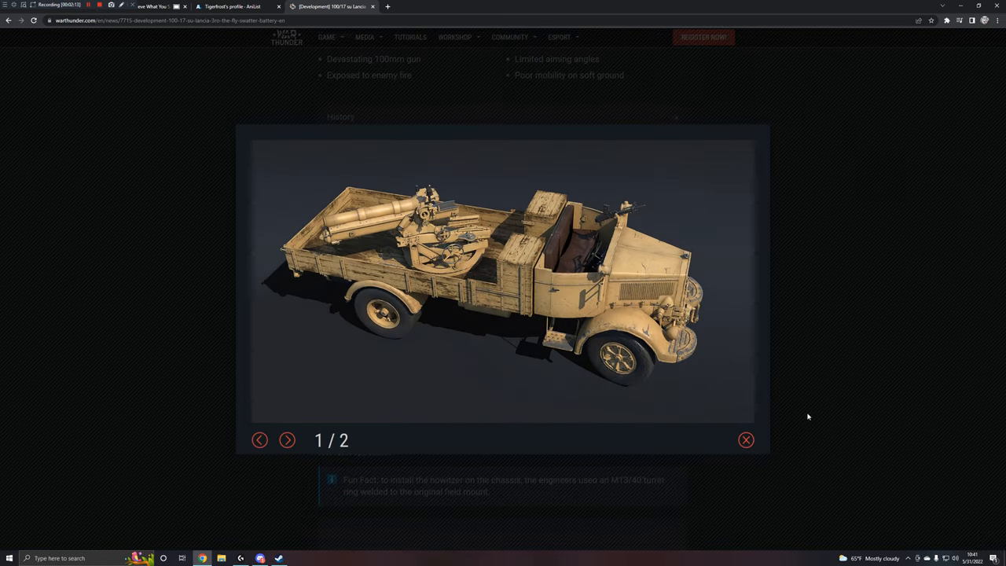
mouse_move(452, 440)
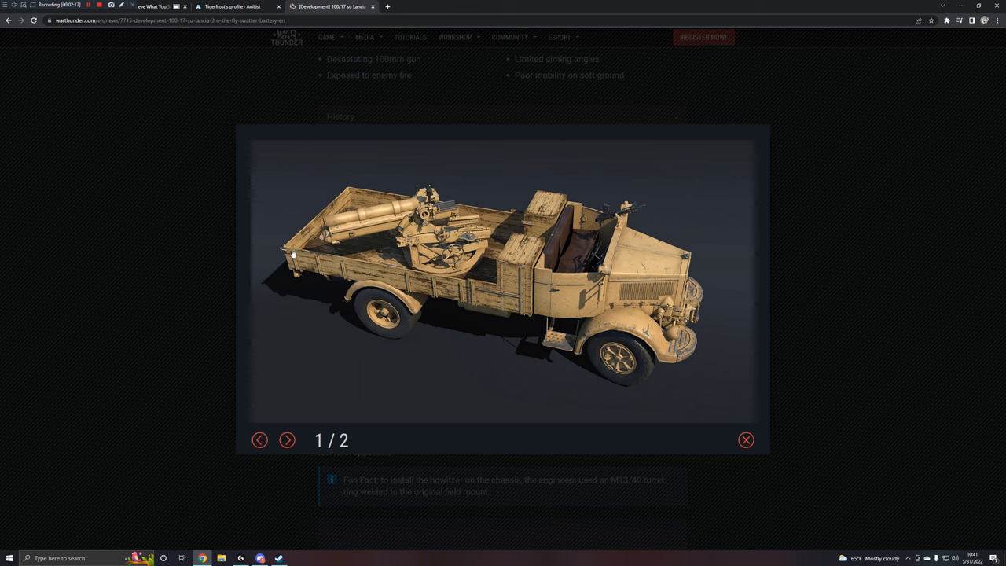
mouse_move(659, 211)
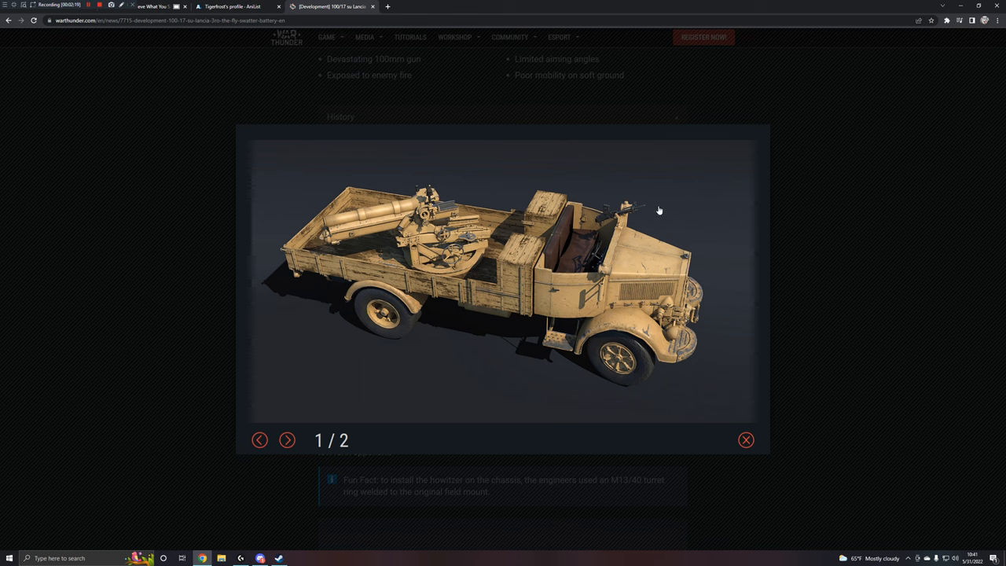
mouse_move(618, 356)
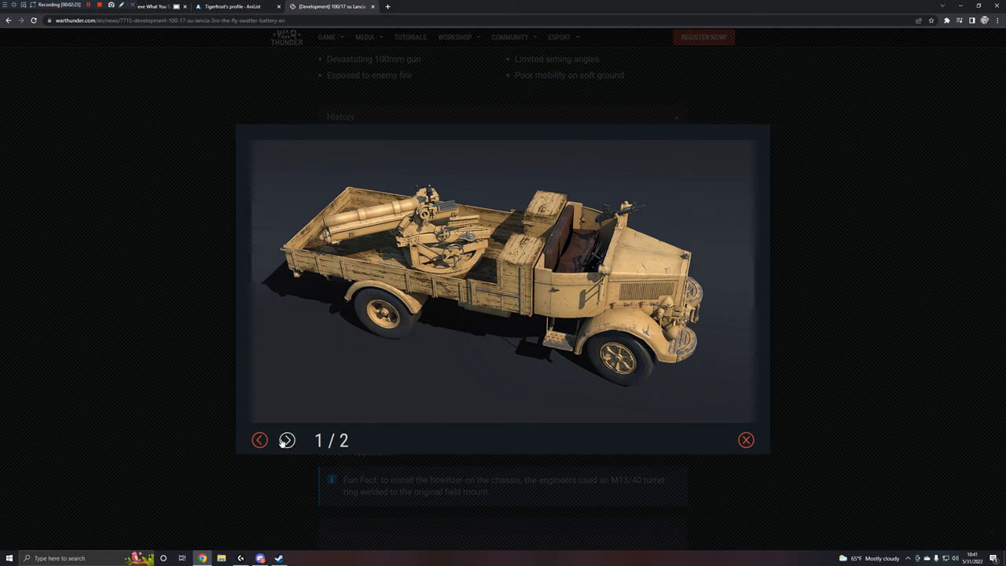
click(287, 439)
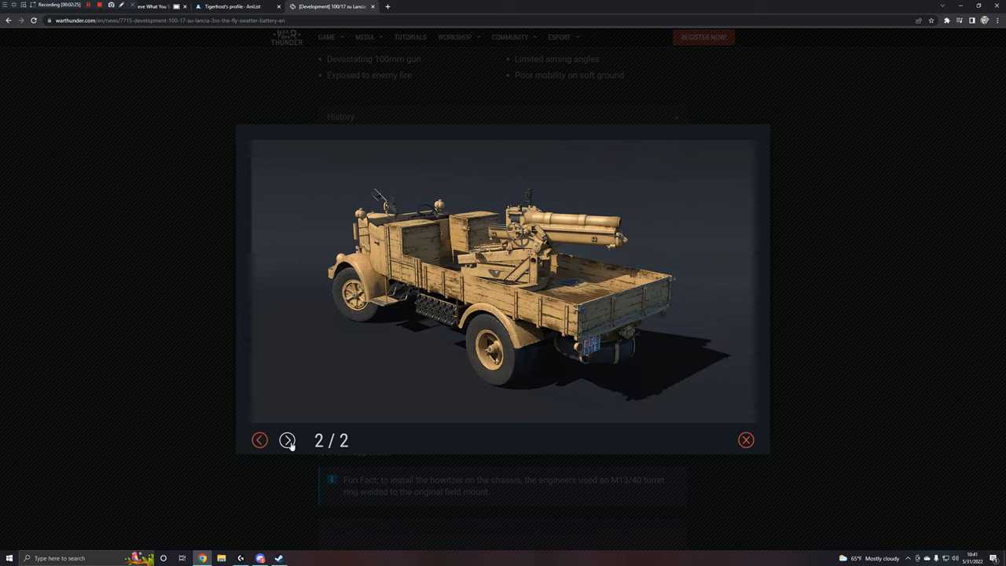
mouse_move(632, 447)
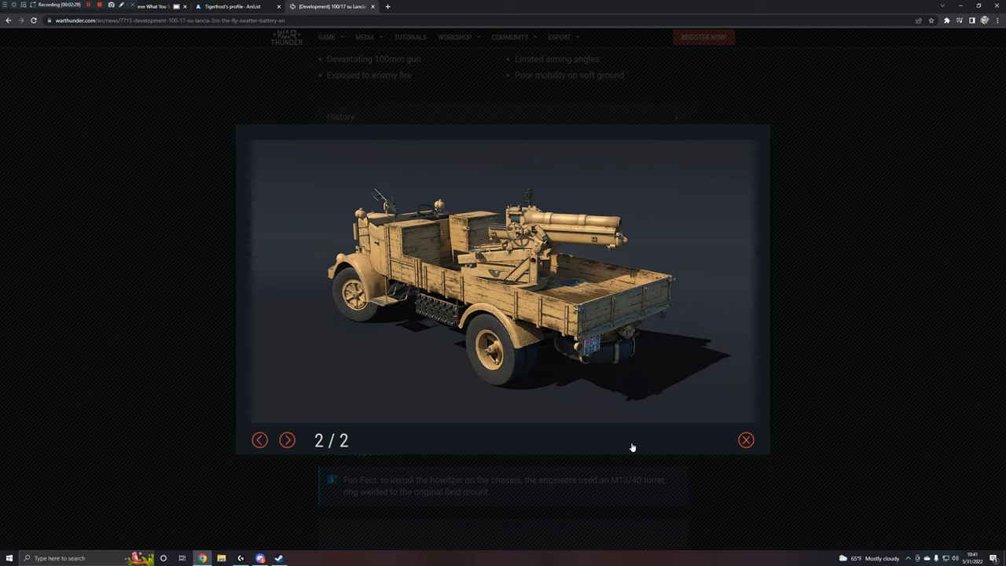
mouse_move(389, 487)
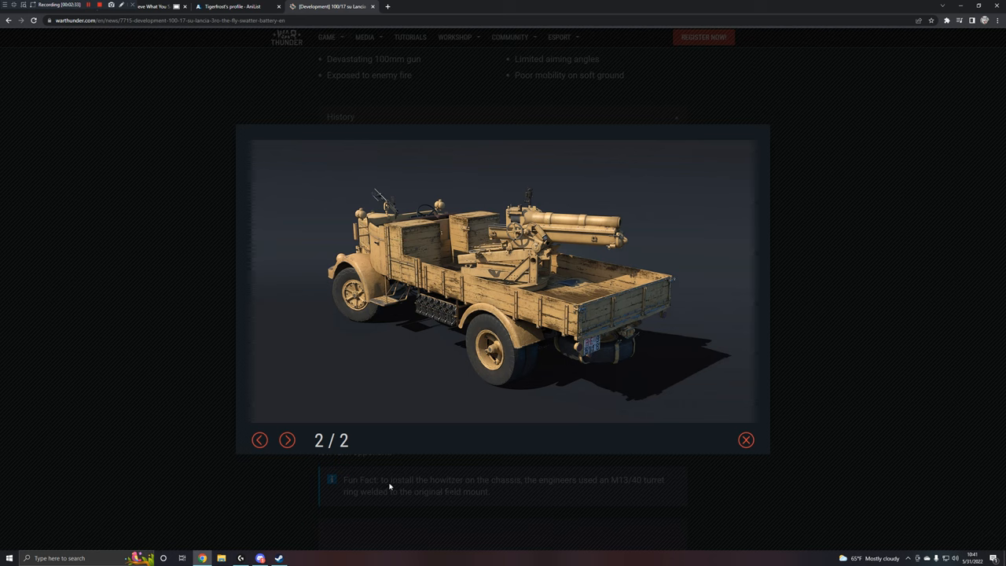
mouse_move(154, 365)
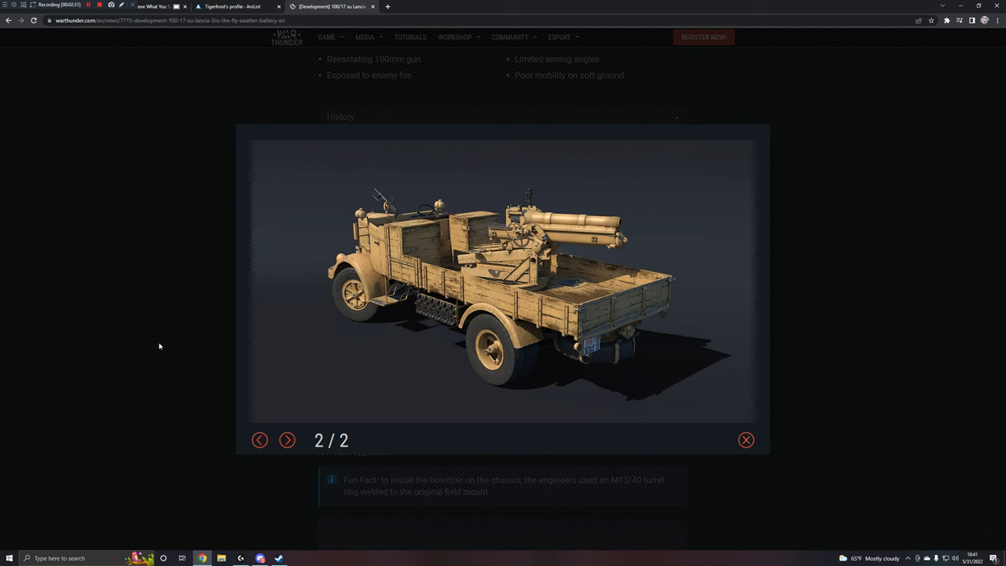
click(745, 439)
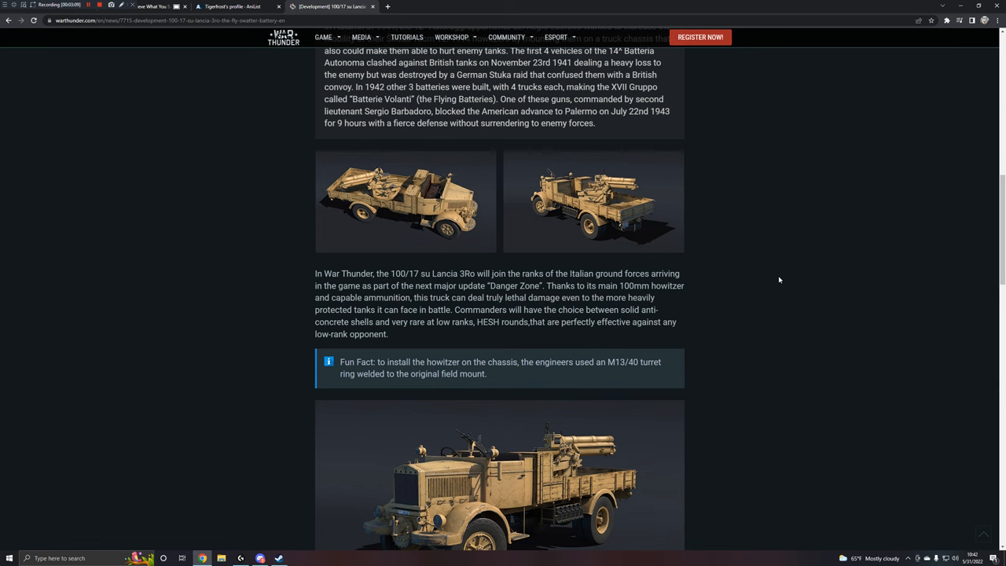
mouse_move(776, 275)
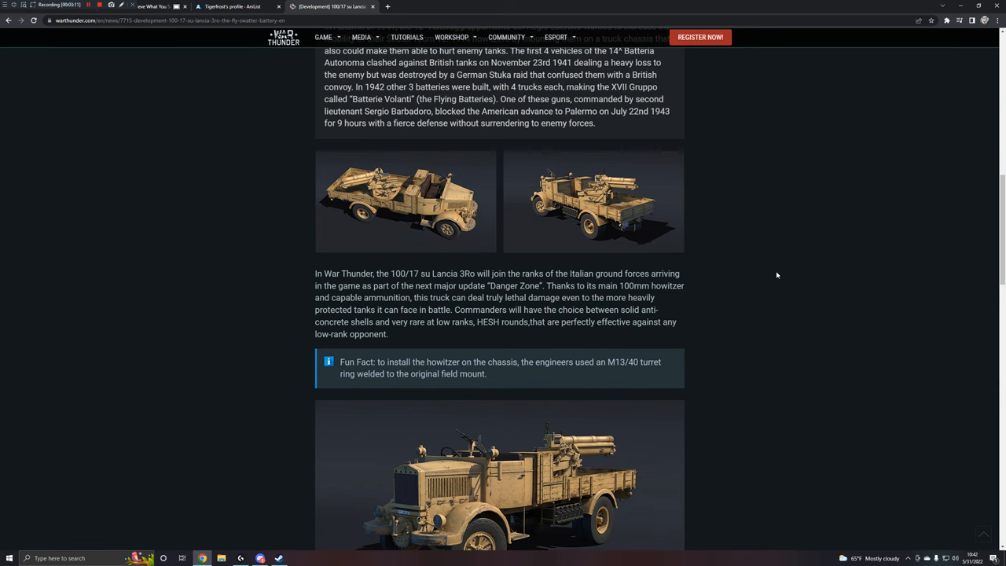
Step: Scroll down to the Fun Fact, wallpaper download sizes and weaknesses paragraph
scroll(down, 3)
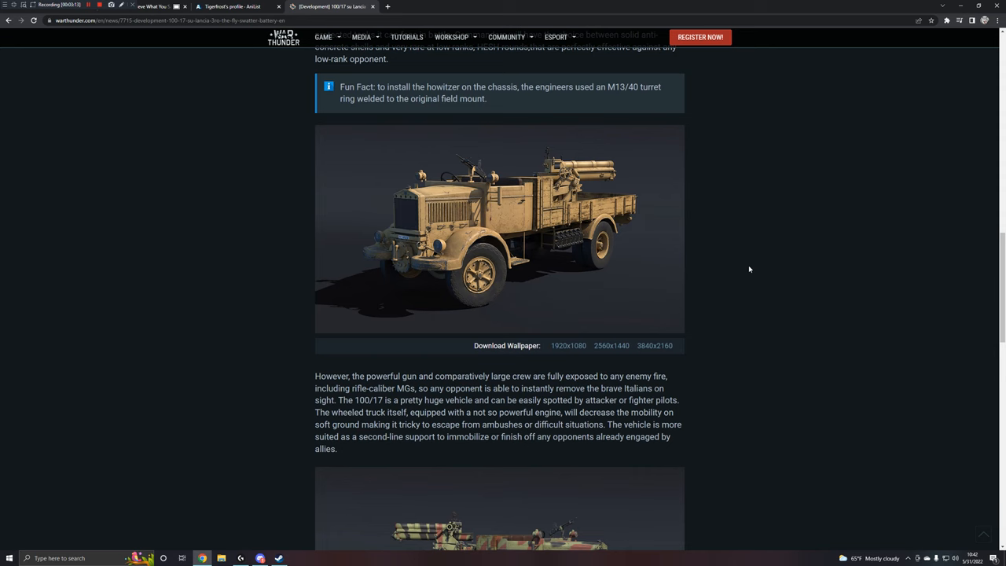
Step: Scroll down to the camouflaged truck render and open it enlarged, image 1 of 3
scroll(down, 3)
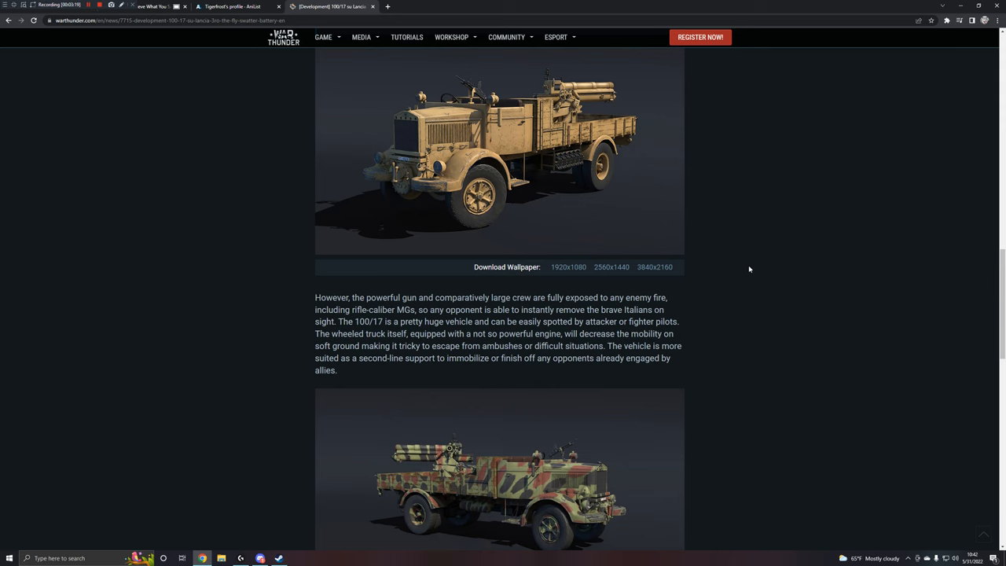
mouse_move(768, 260)
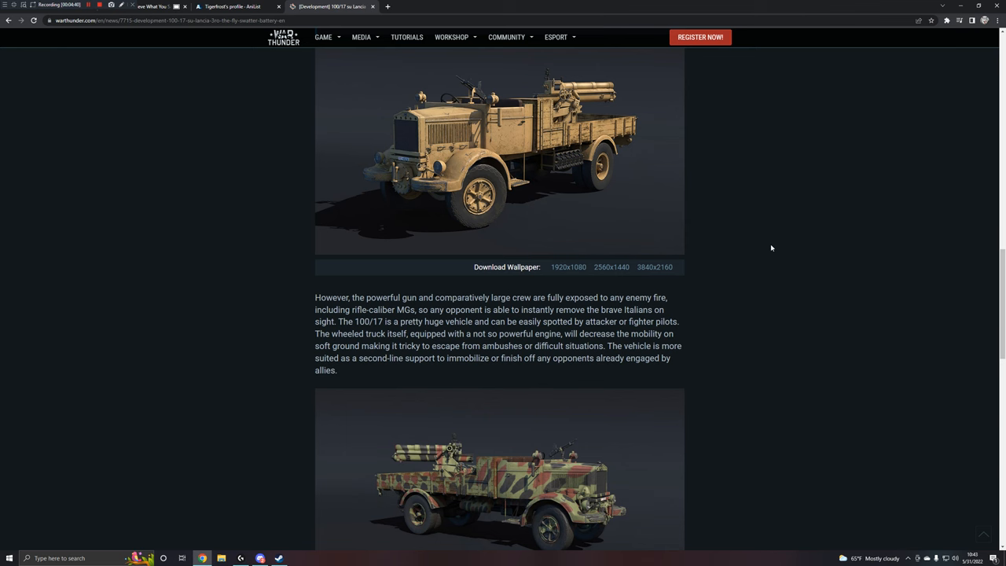
scroll(down, 3)
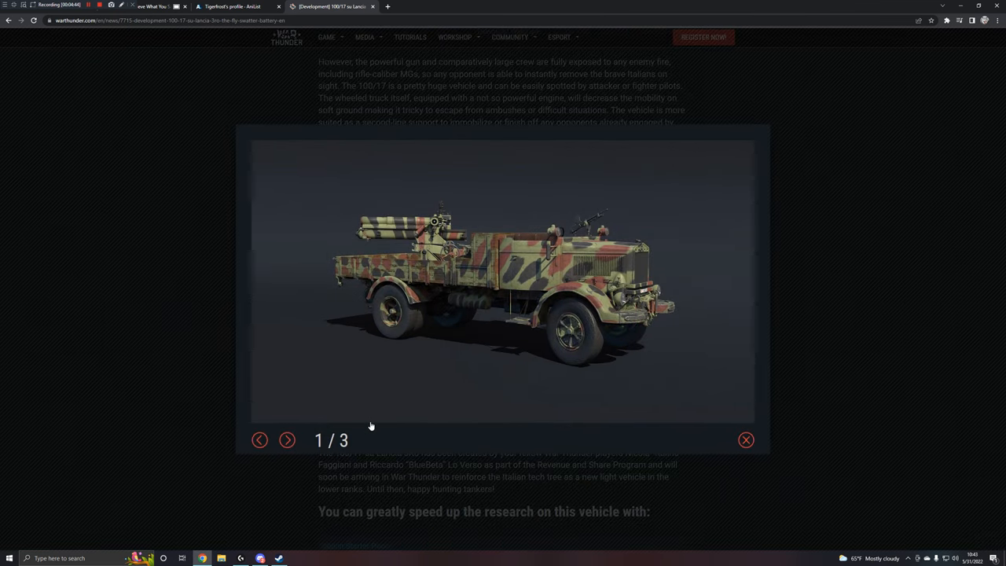
Step: Advance through gallery images 2/3 and 3/3, wrapping back to image 1/3
click(286, 439)
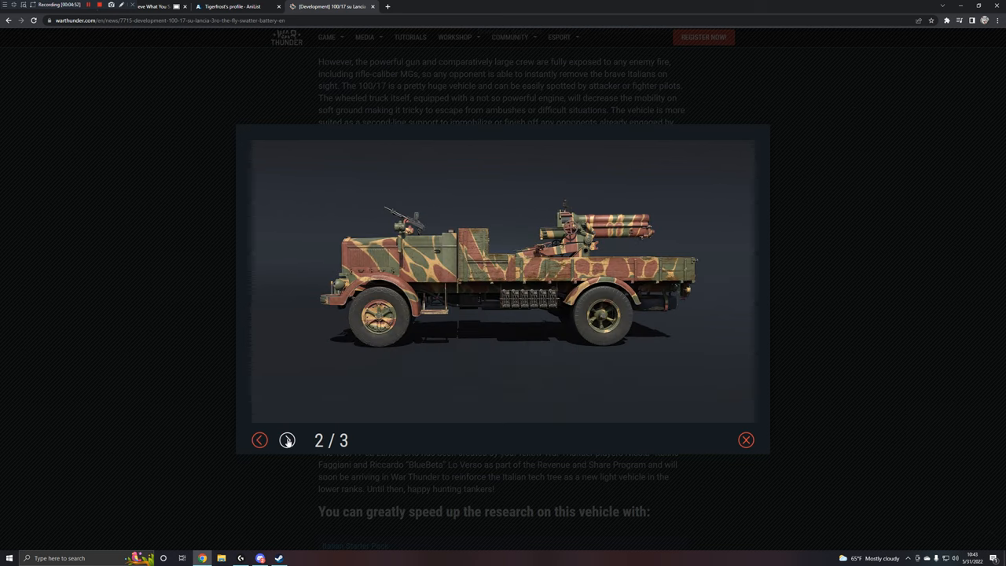
click(287, 440)
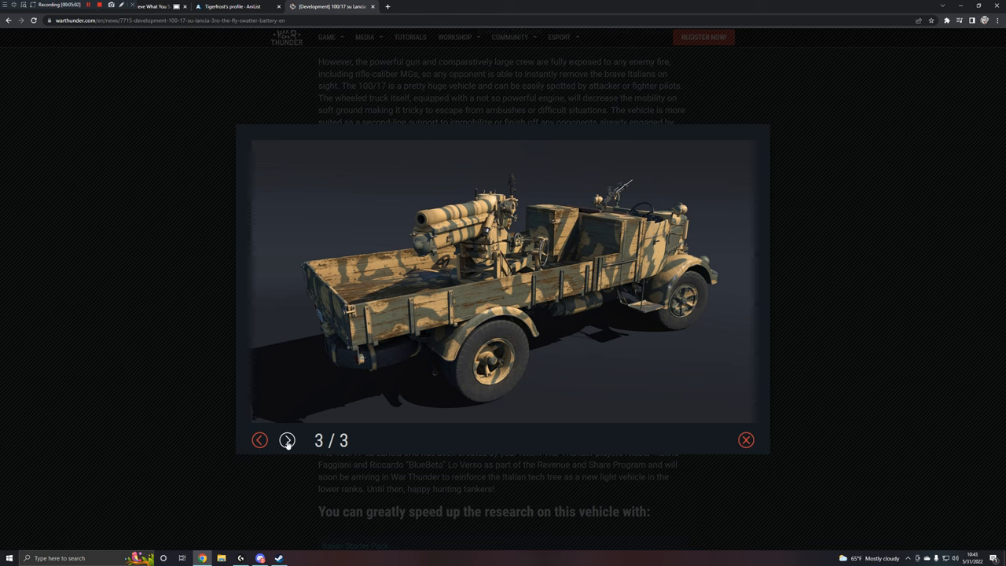
click(286, 439)
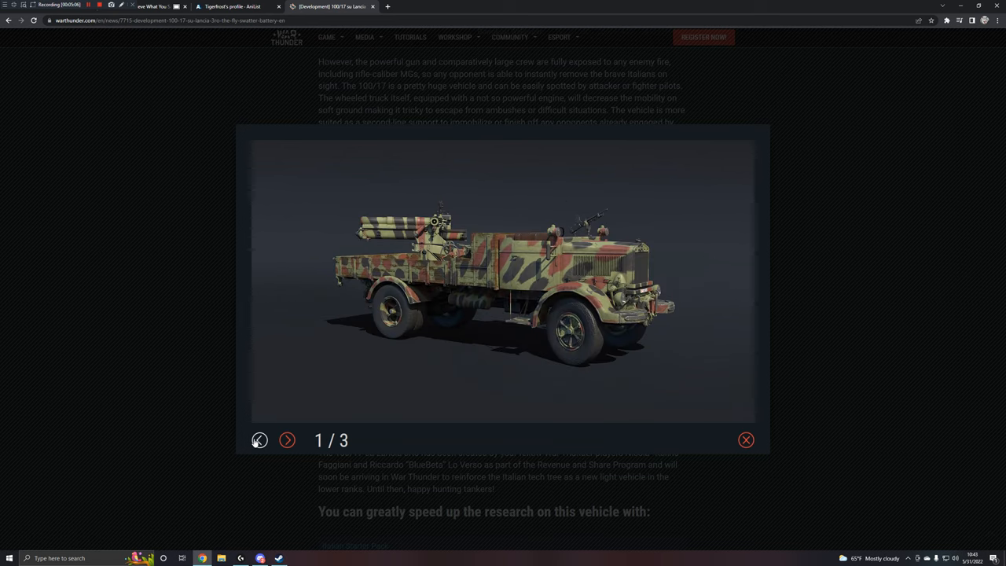
Step: Close the image gallery and scroll back through the article
click(745, 440)
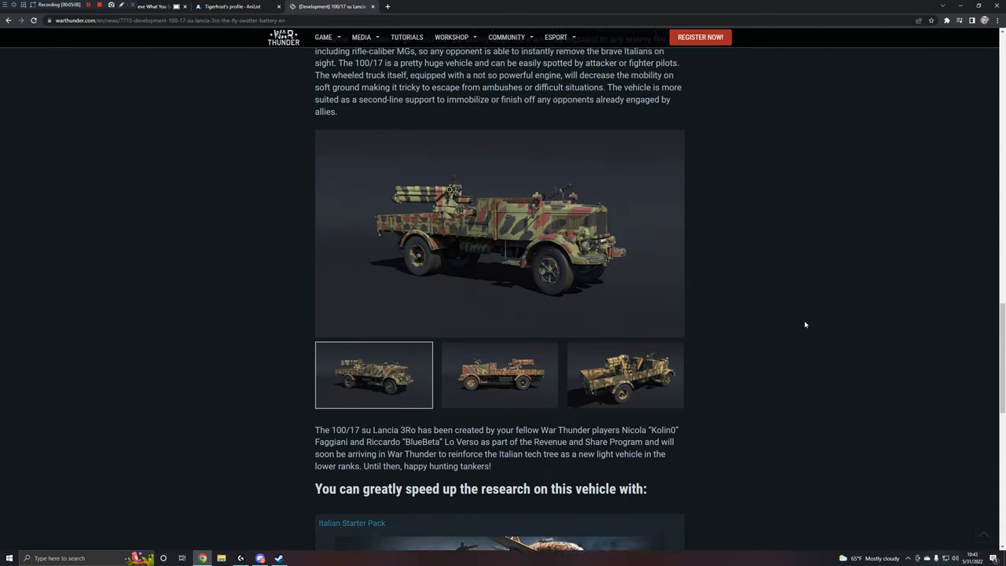
scroll(down, 3)
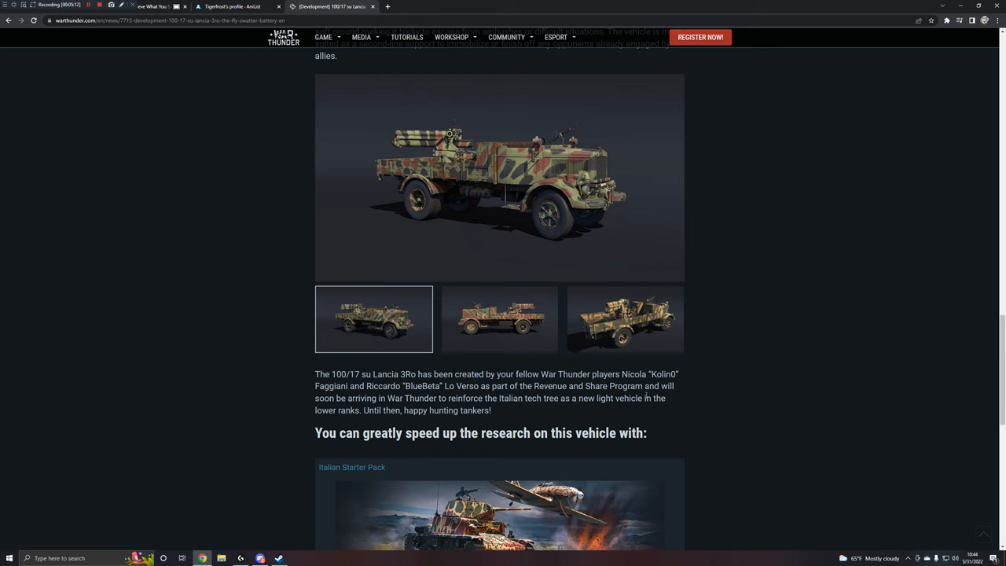
double_click(667, 374)
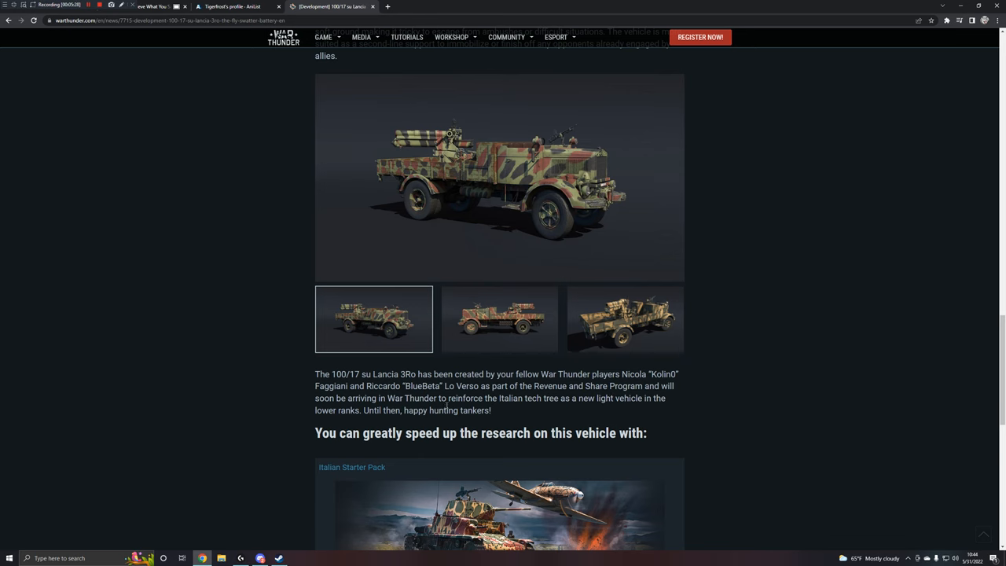
scroll(down, 3)
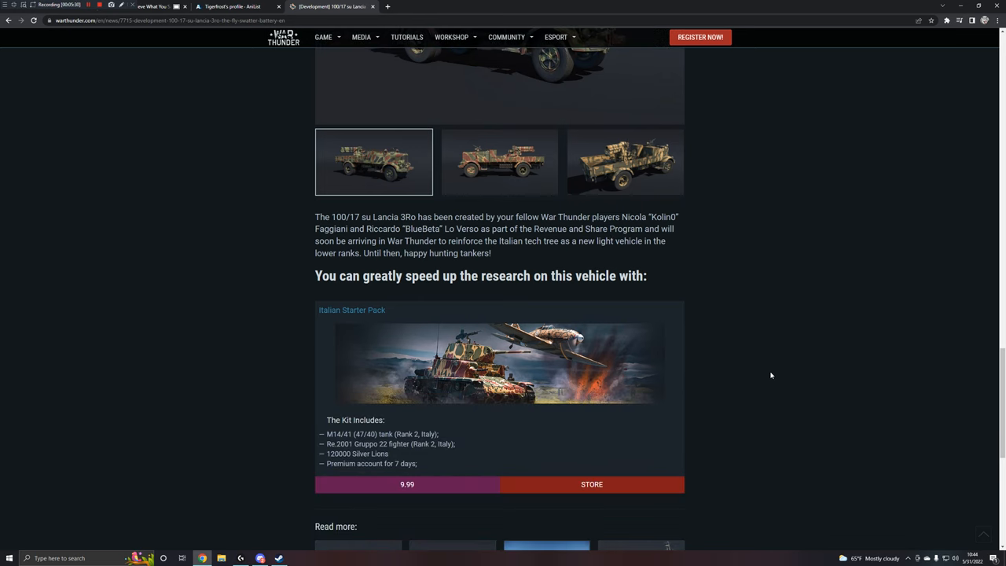
scroll(up, 3)
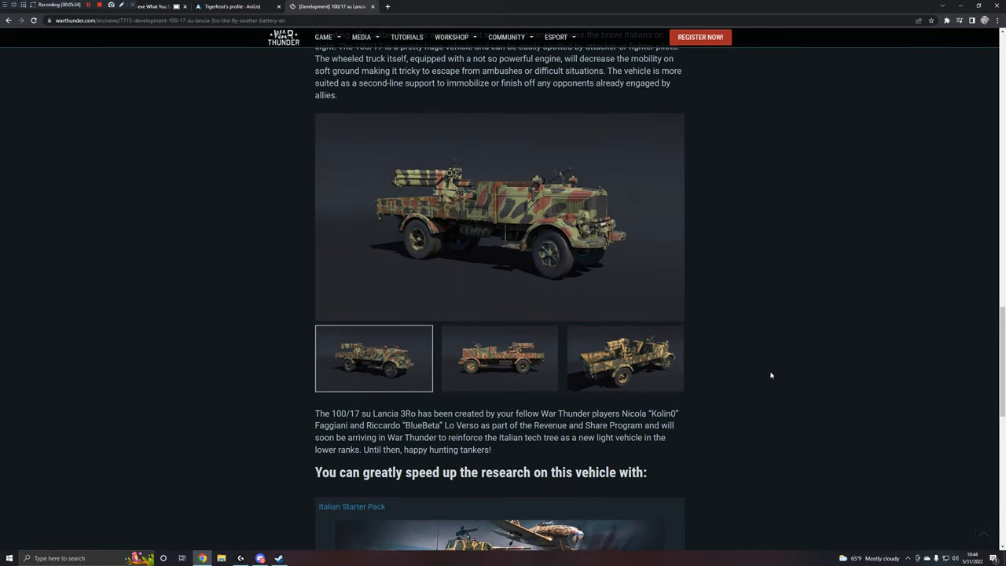
mouse_move(799, 433)
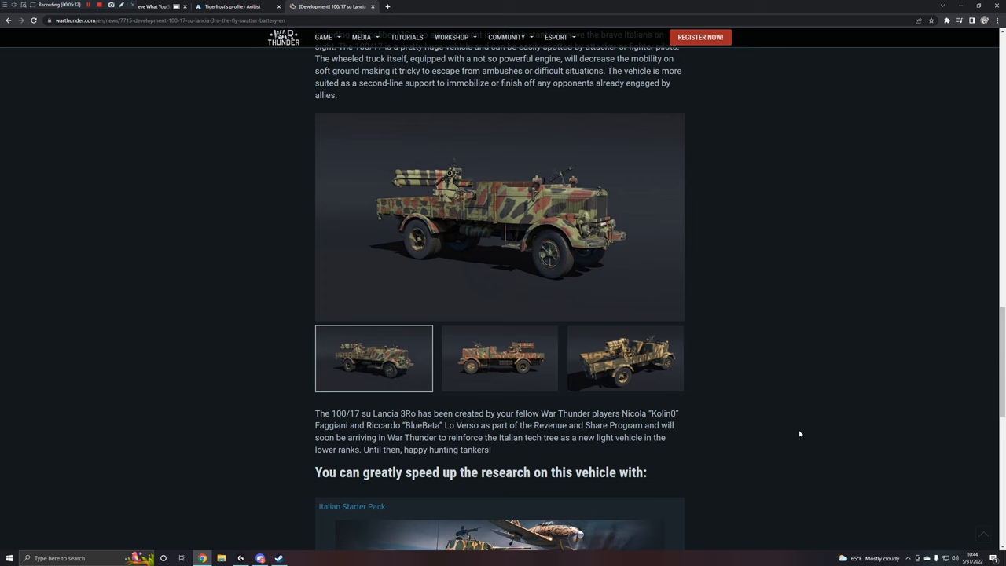
Step: Return to the article top and open the Development news listing
scroll(down, 3)
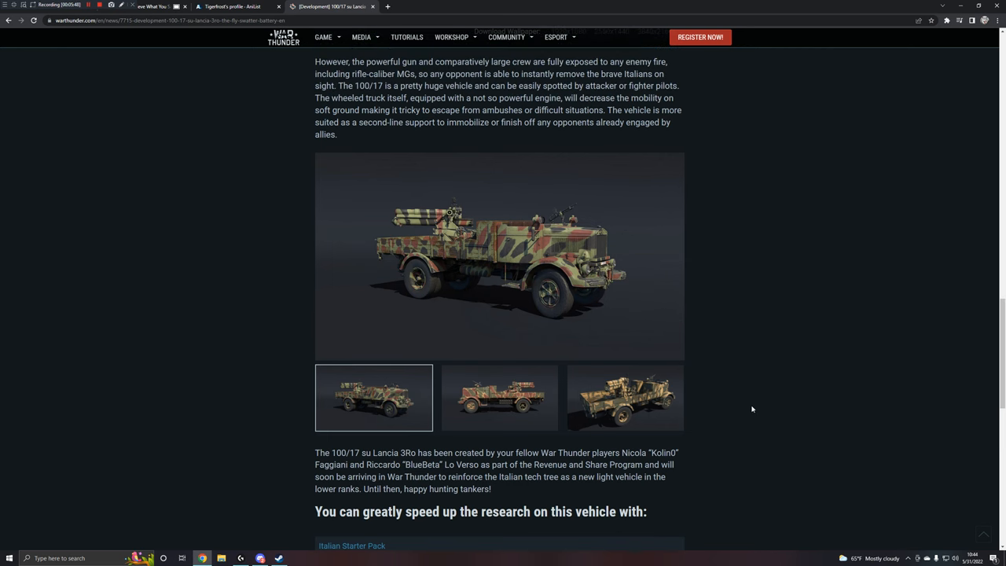
scroll(up, 3)
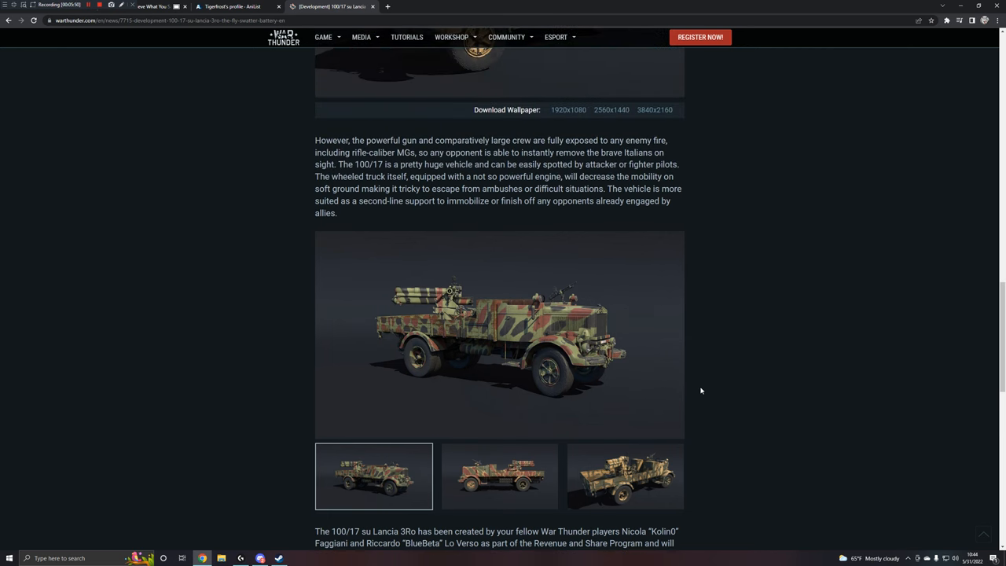
mouse_move(696, 390)
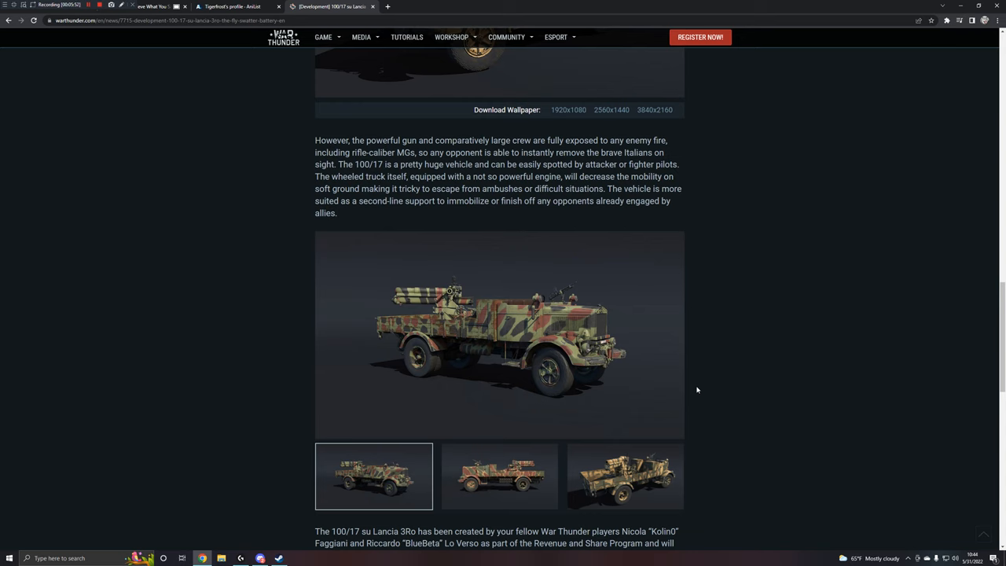
scroll(up, 3)
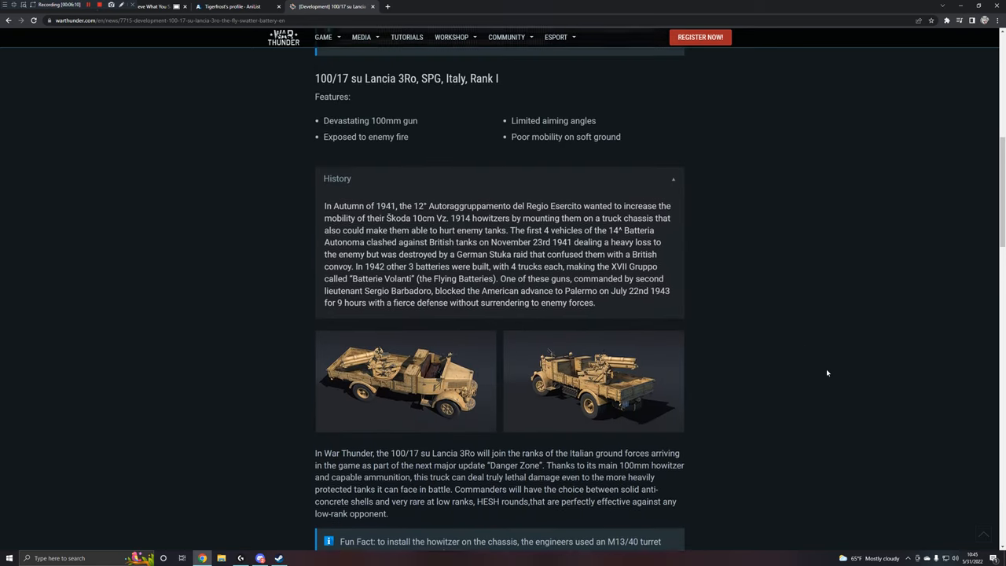
scroll(up, 3)
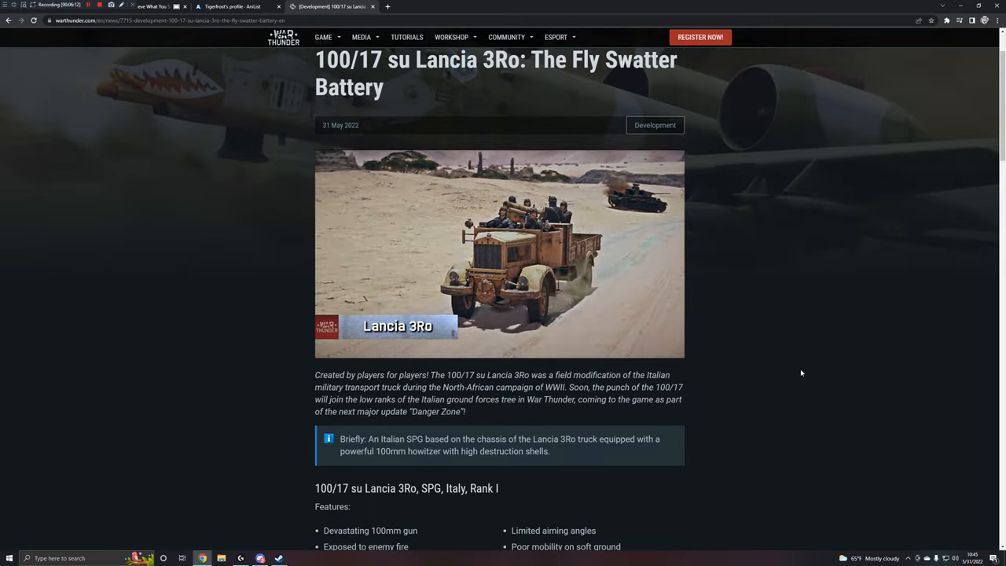
click(356, 71)
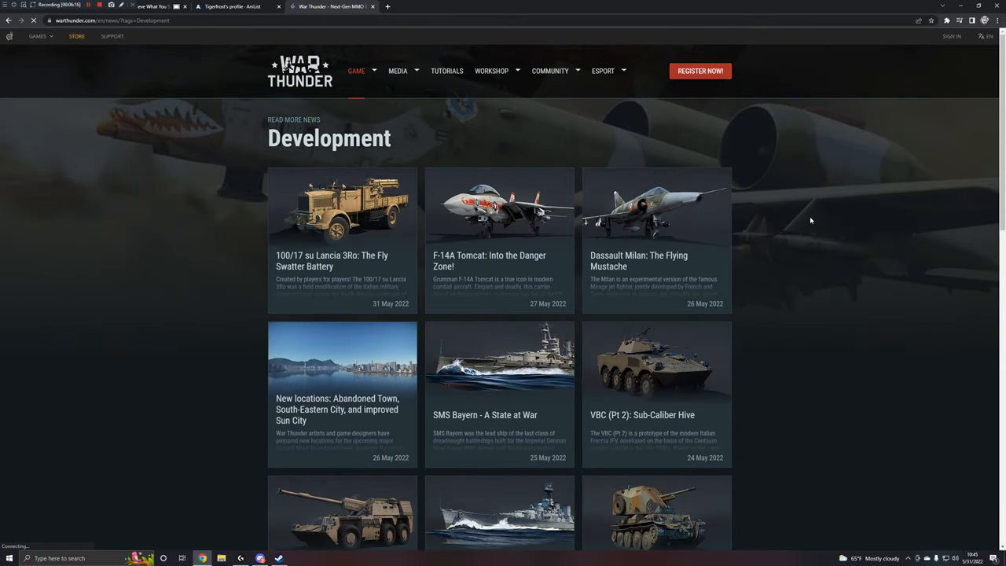
scroll(down, 3)
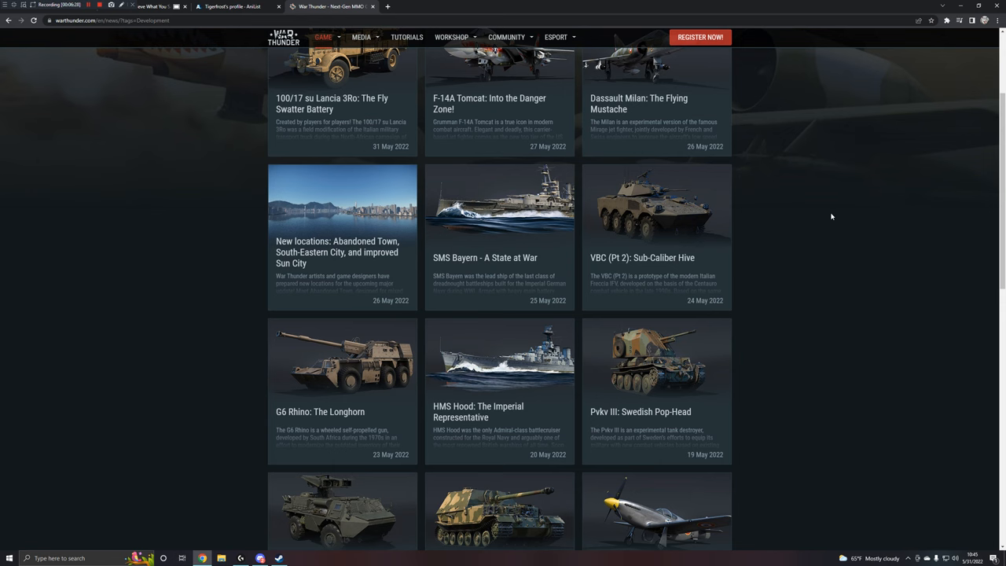
scroll(down, 3)
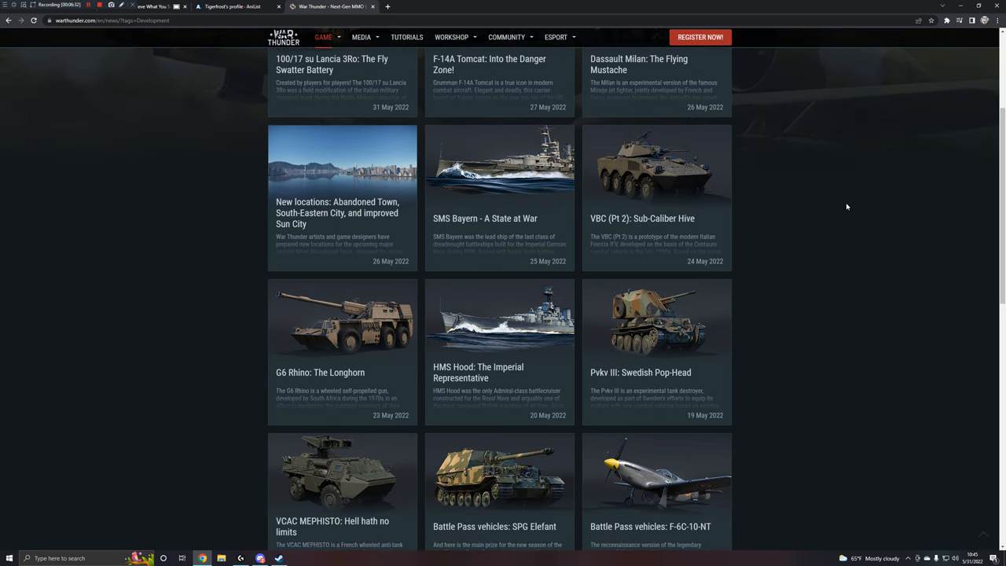
scroll(down, 3)
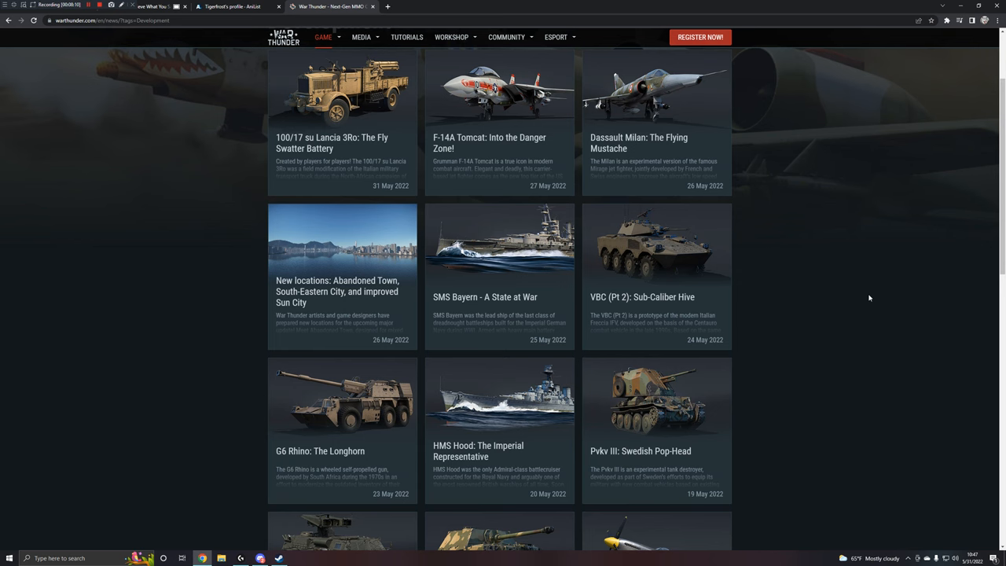
scroll(up, 3)
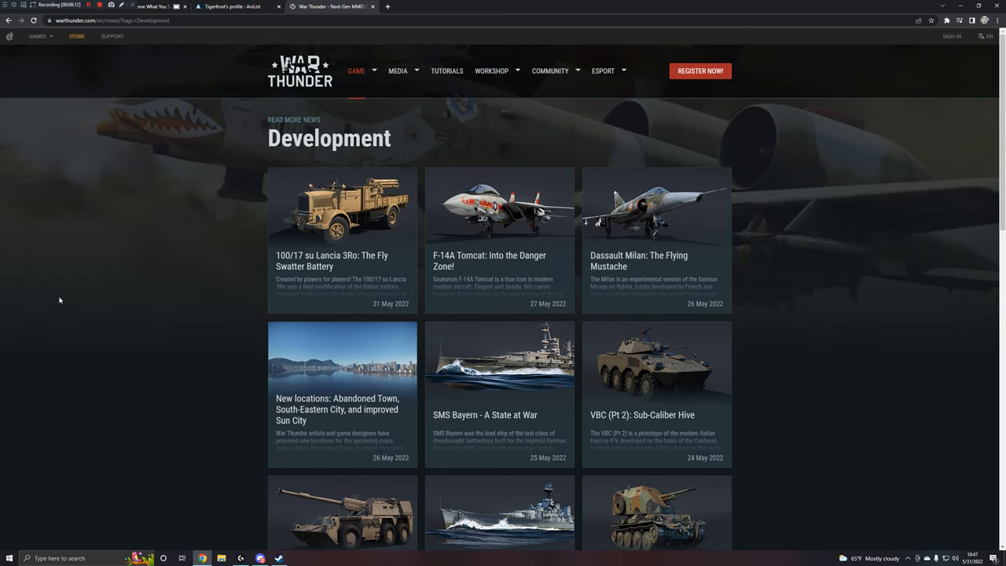
mouse_move(153, 284)
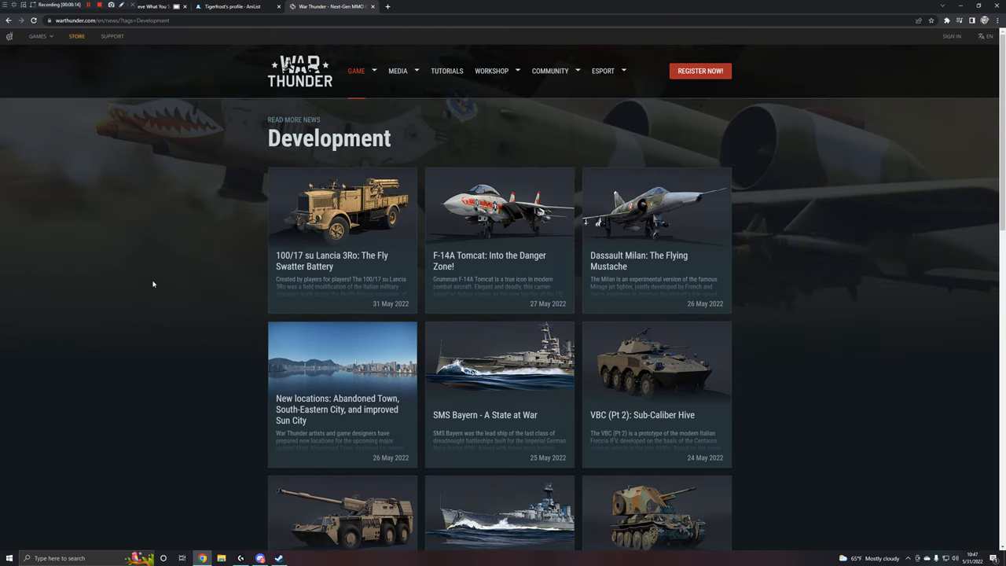